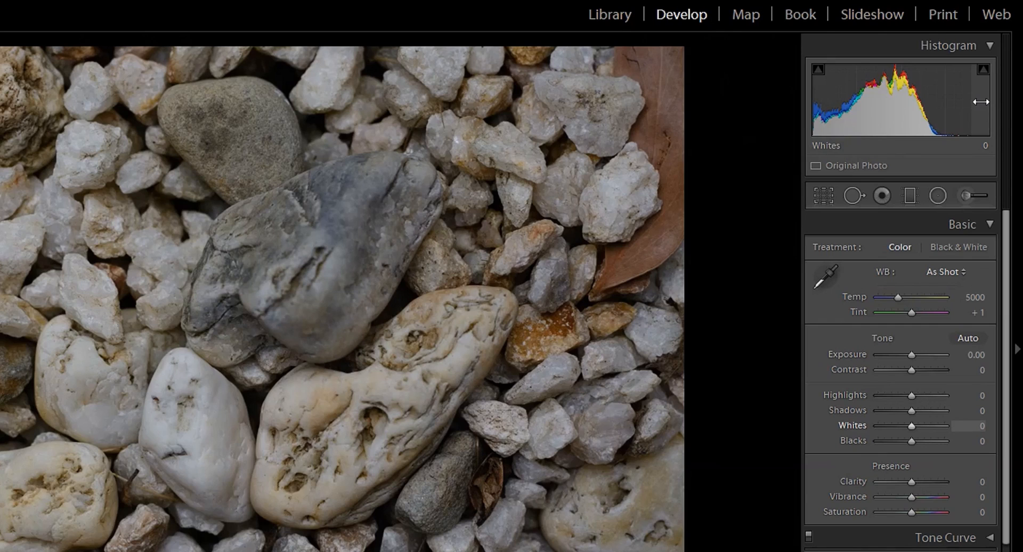
{"action": "mouse_move", "coordinate": [911, 396]}
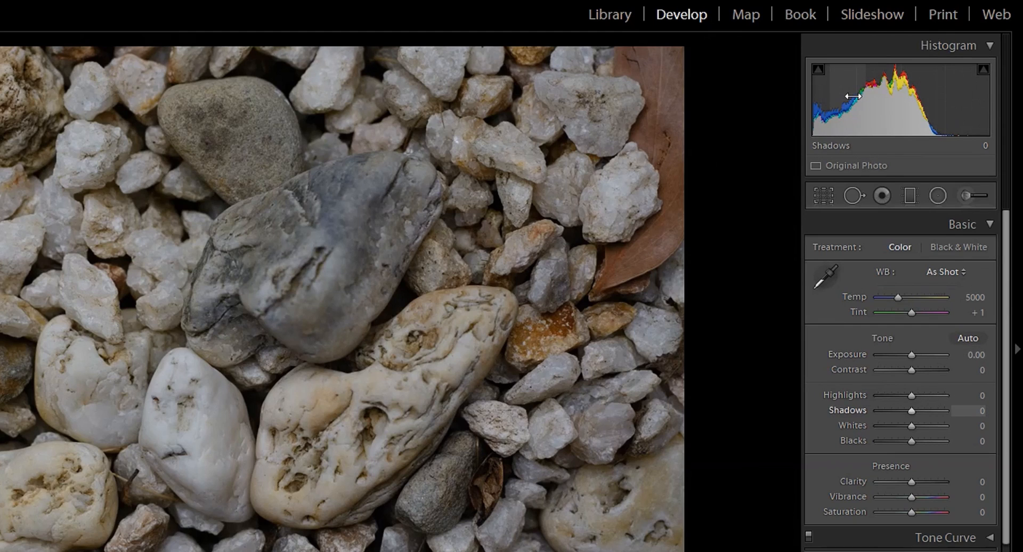
{"action": "mouse_move", "coordinate": [816, 97]}
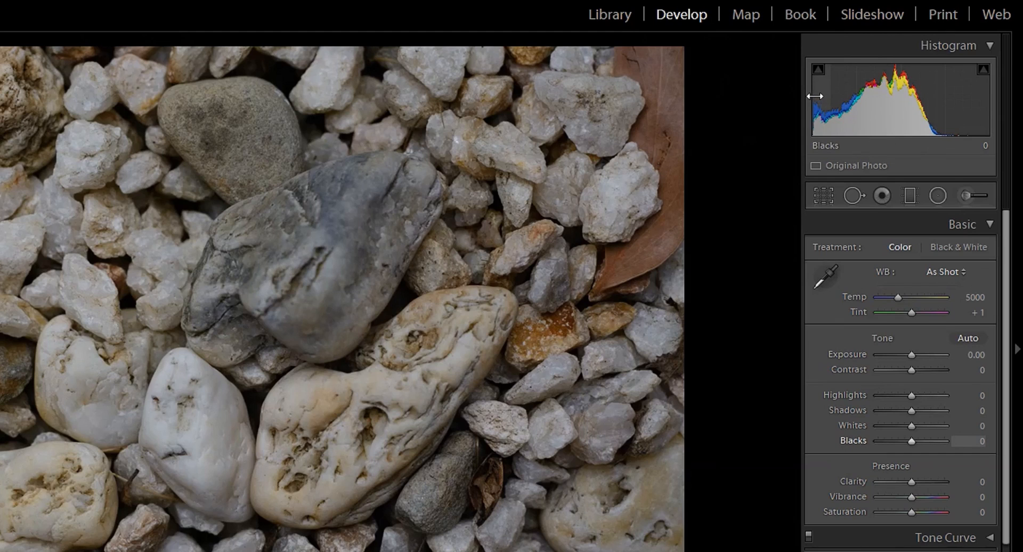
{"action": "mouse_move", "coordinate": [818, 70]}
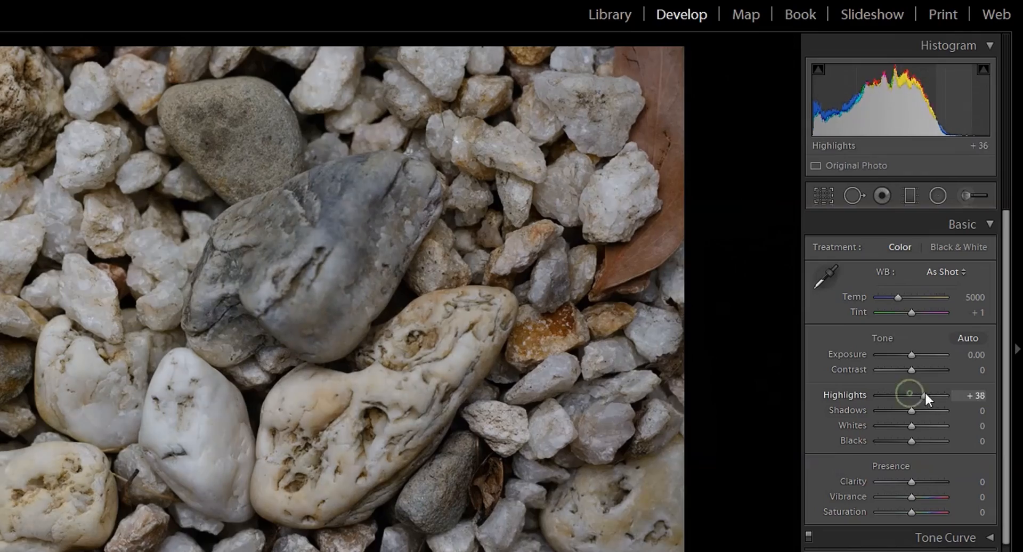
- Set Highlights to +100 and push Exposure to about +3.93, overexposing the pebble photo
{"action": "left_click_drag", "start_coordinate": [926, 396], "coordinate": [959, 395]}
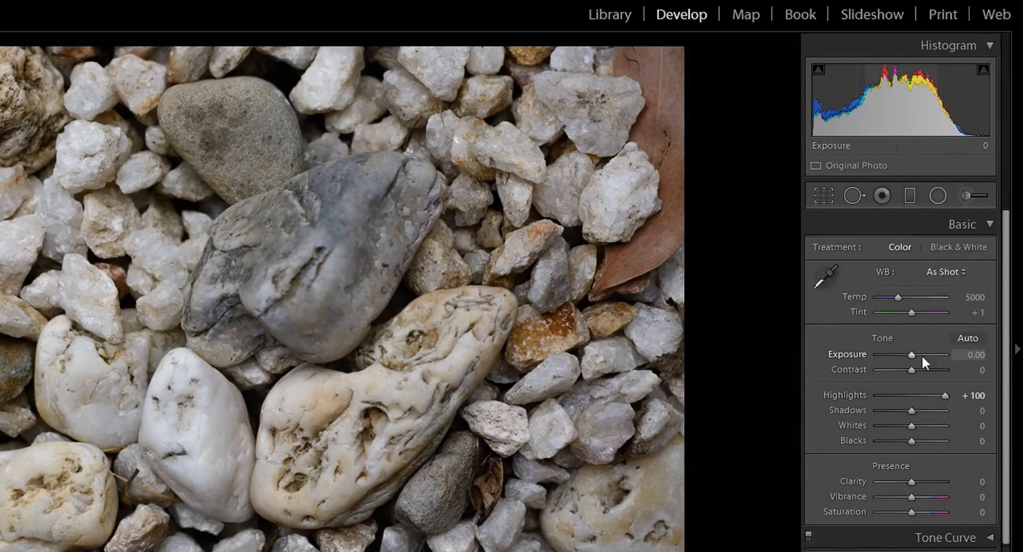
{"action": "left_click_drag", "start_coordinate": [911, 354], "coordinate": [931, 354]}
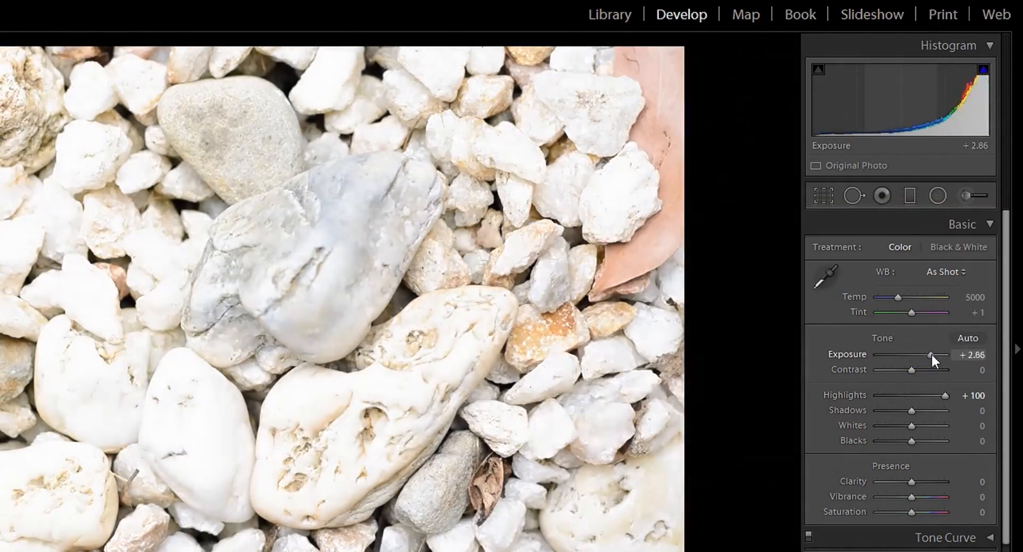
{"action": "left_click_drag", "start_coordinate": [930, 354], "coordinate": [940, 354]}
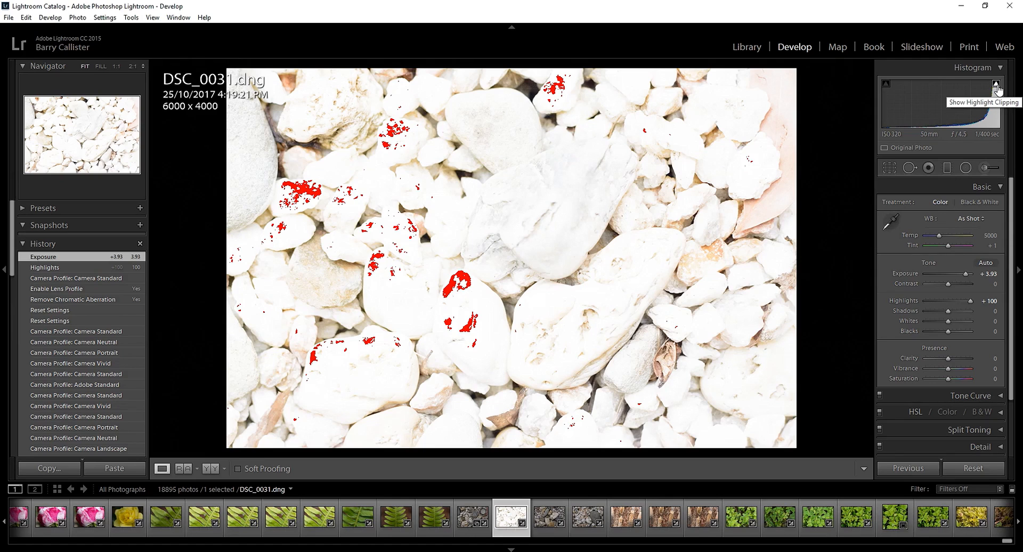
{"action": "left_click", "coordinate": [997, 86]}
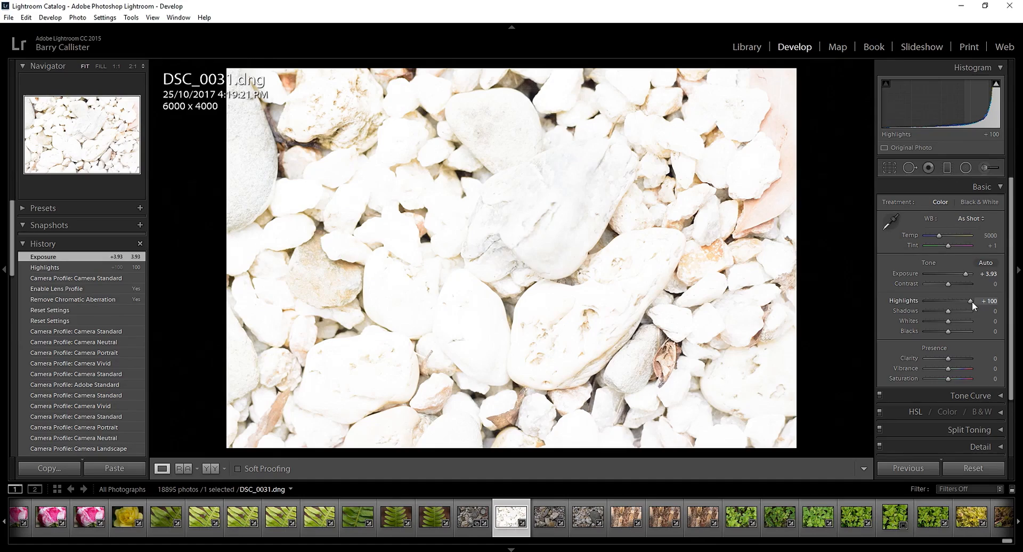